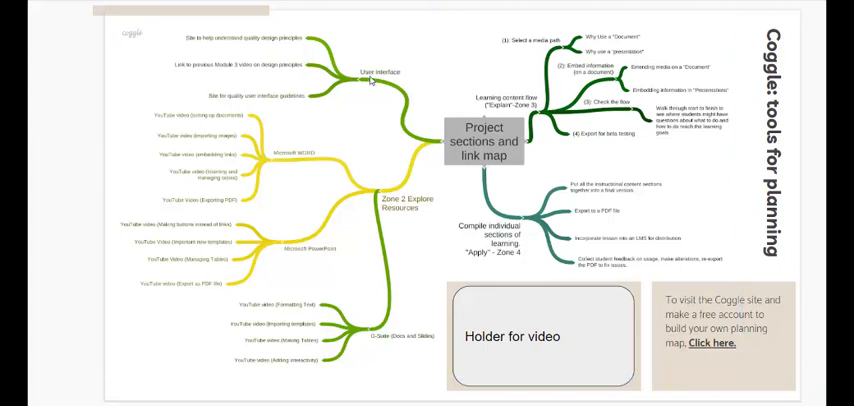
pyautogui.moveTo(595, 217)
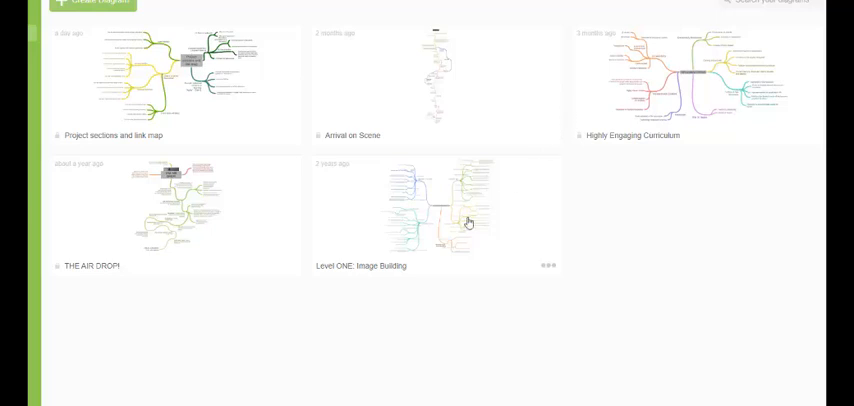
pyautogui.moveTo(380, 232)
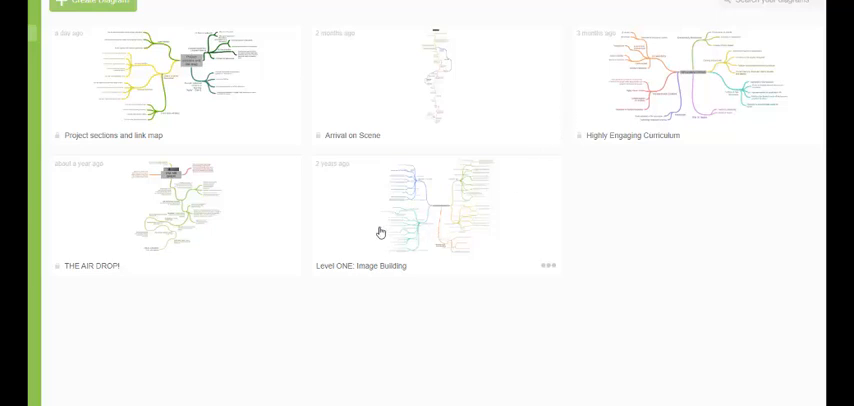